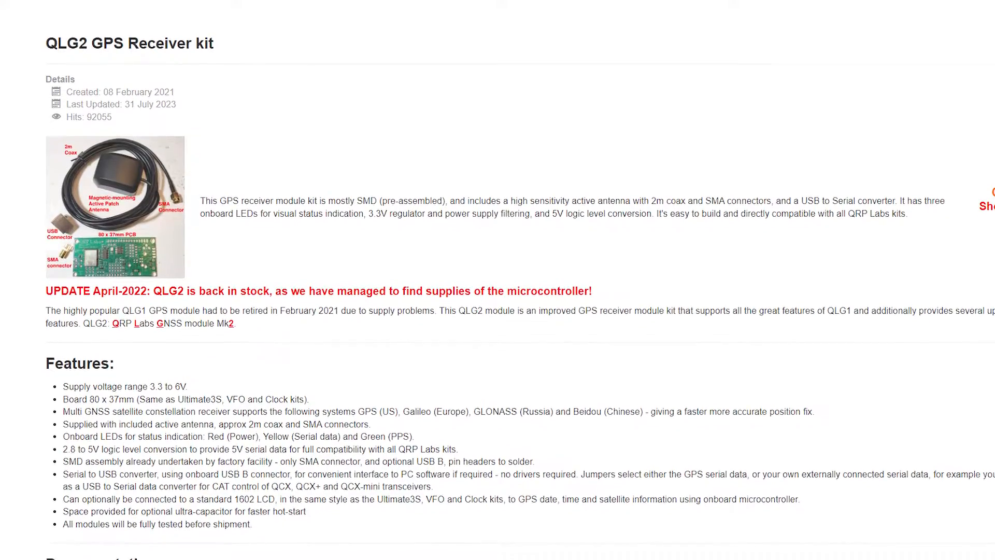
scroll("up", 3)
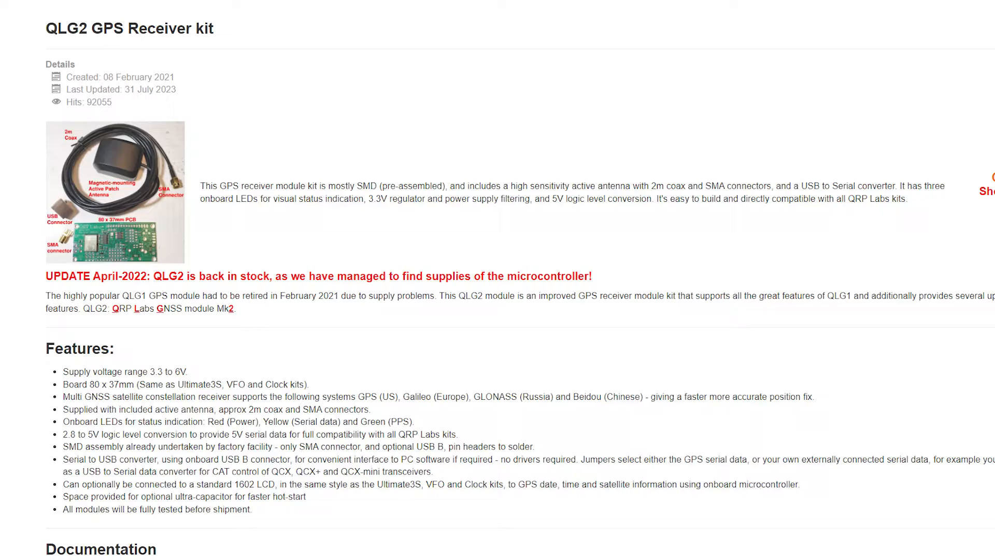
scroll("up", 3)
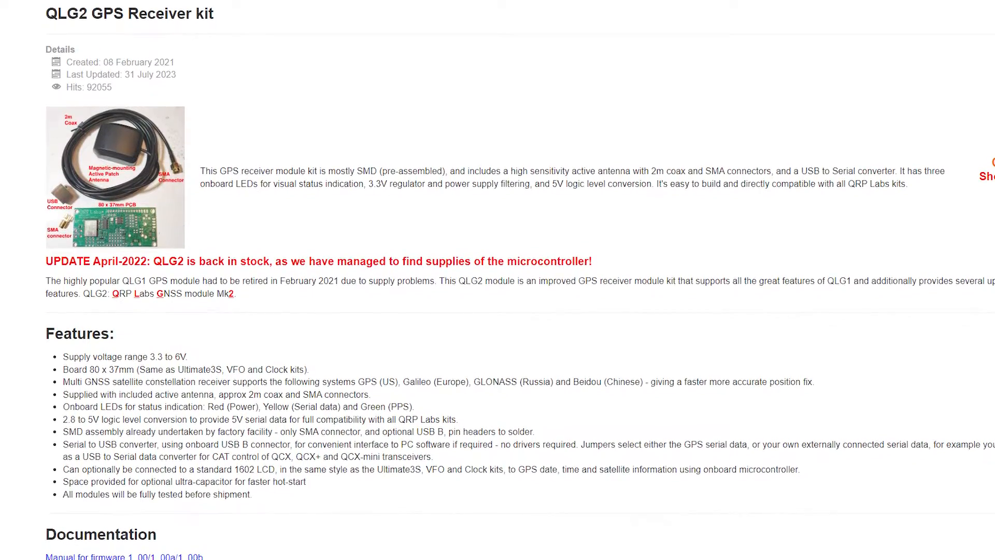